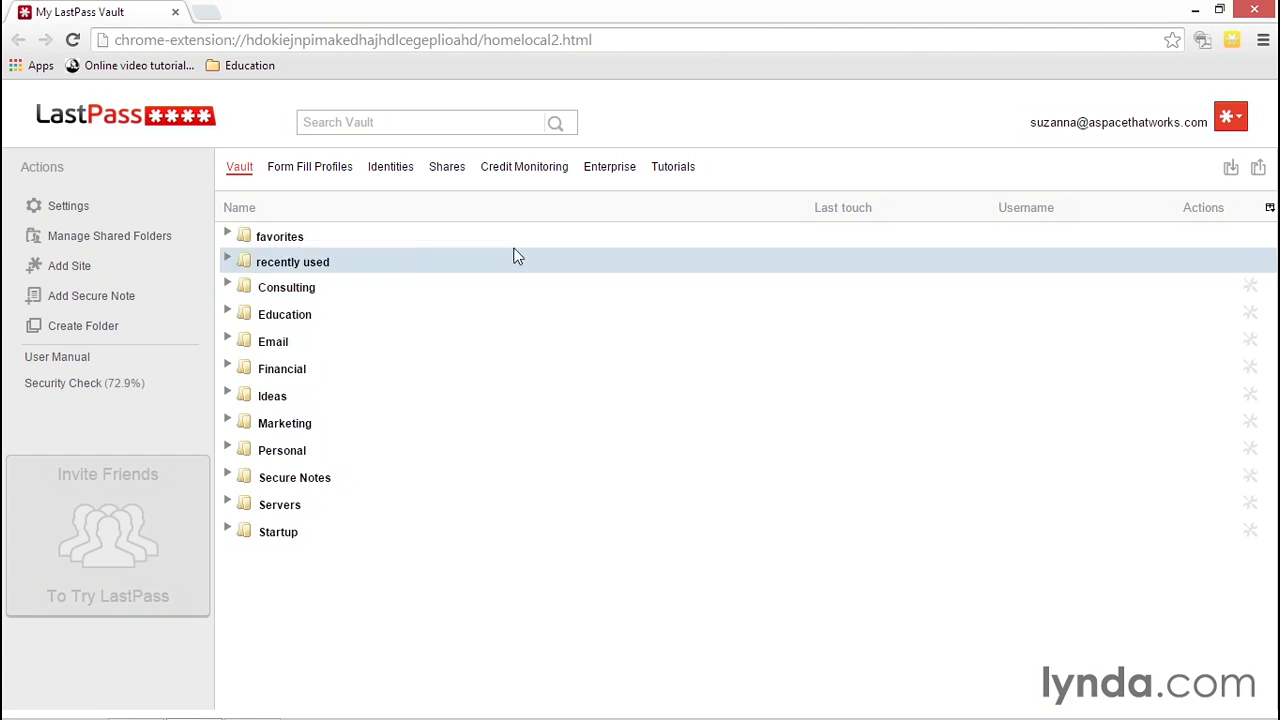
Step: Show the Mobile Devices section of the vault's Edit Settings dialog
click(68, 206)
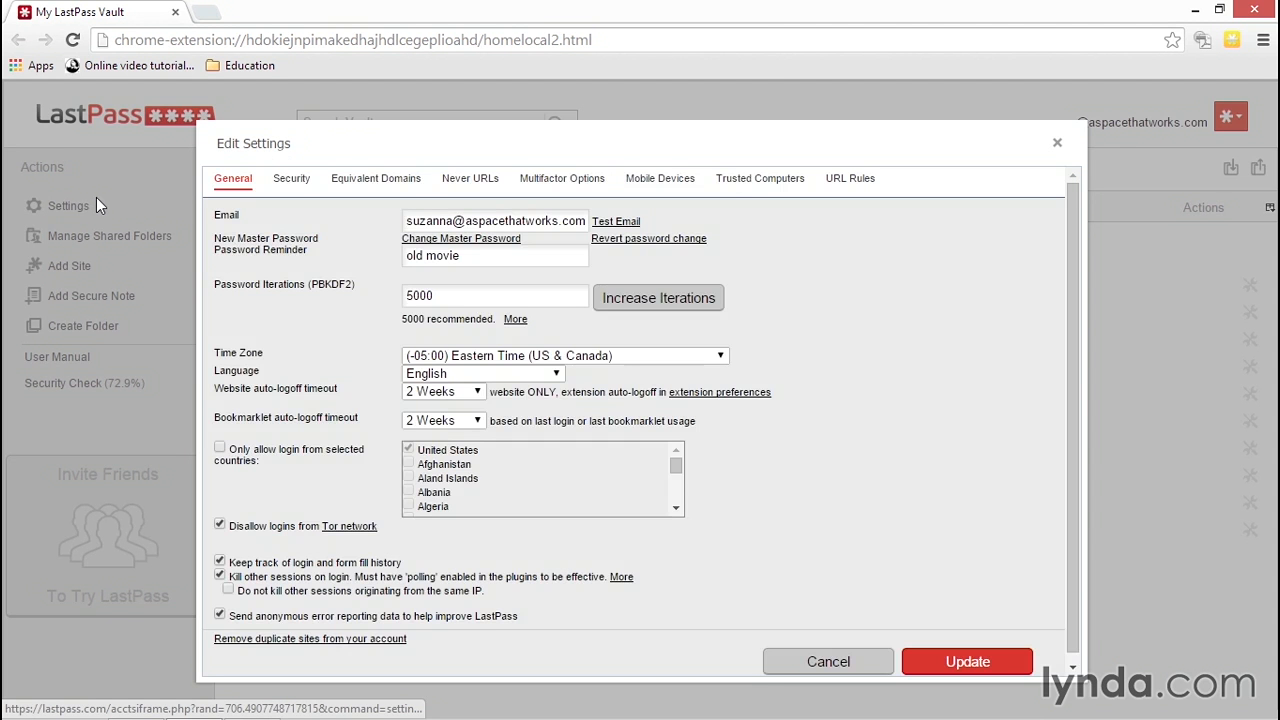
click(660, 178)
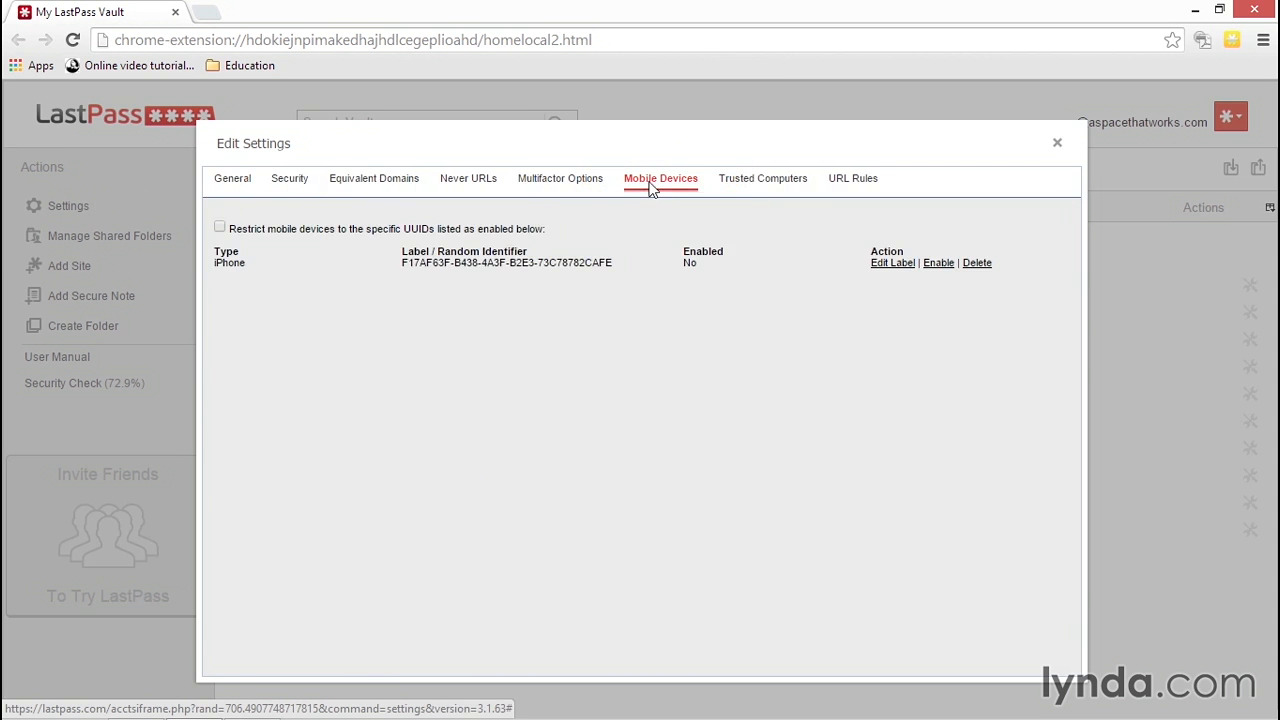
mouse_move(652, 208)
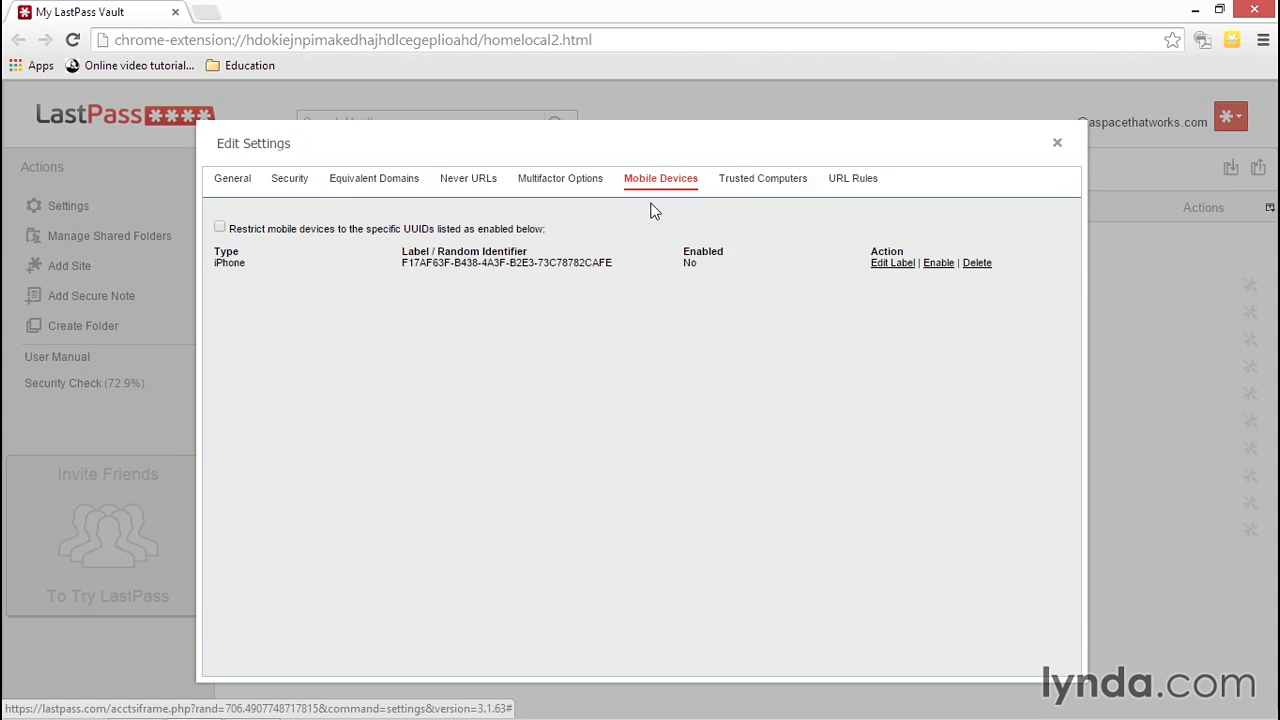
mouse_move(558, 284)
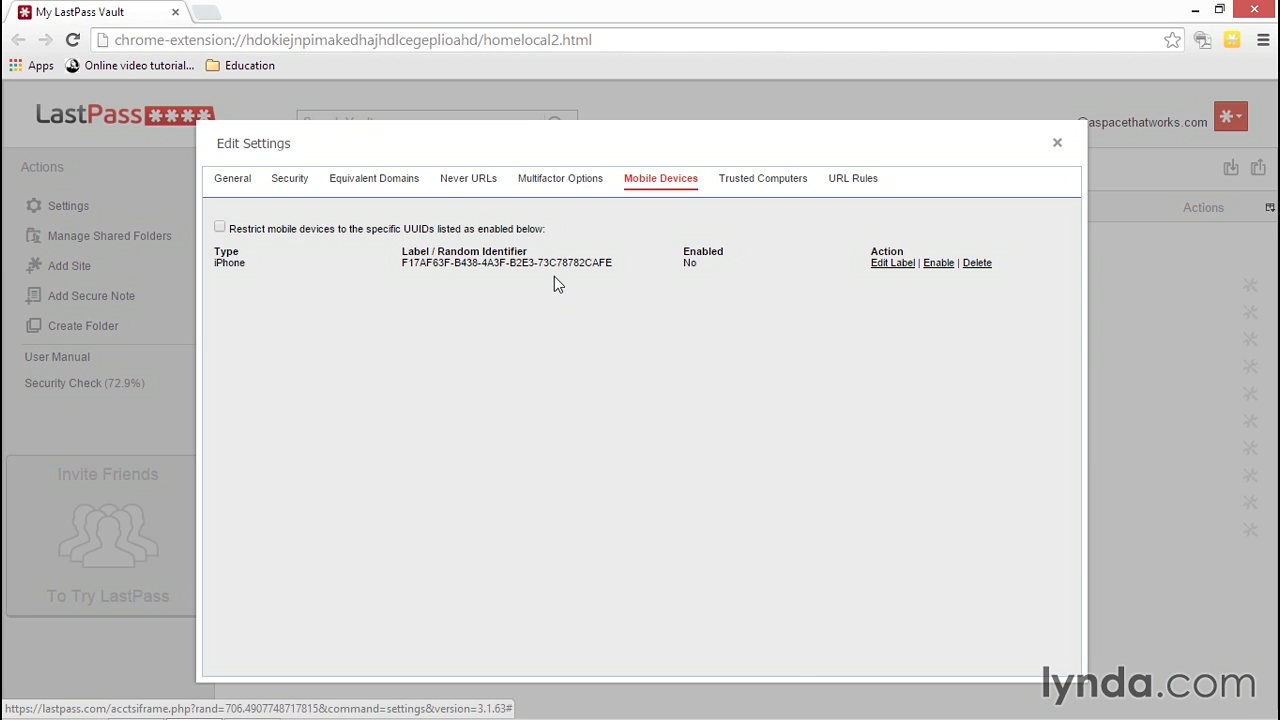
mouse_move(892, 264)
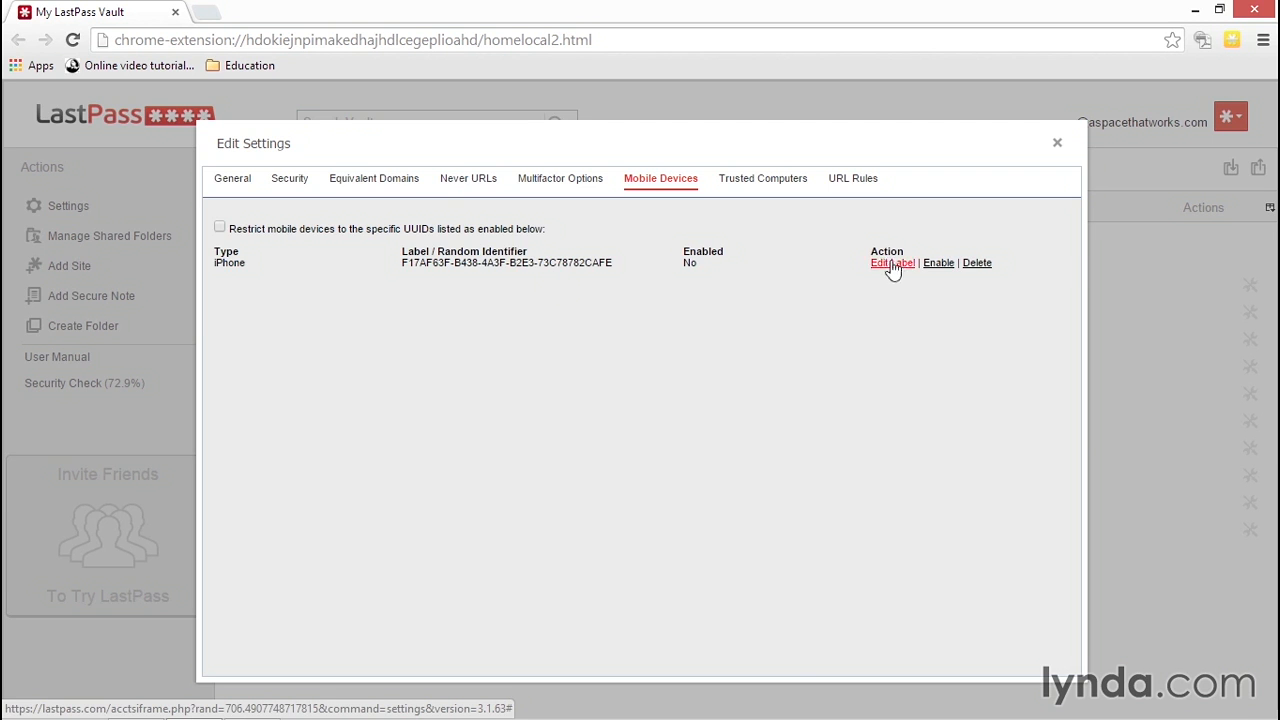
Step: Relabel the iPhone device entry as 'Suzanna iPhone'
click(890, 262)
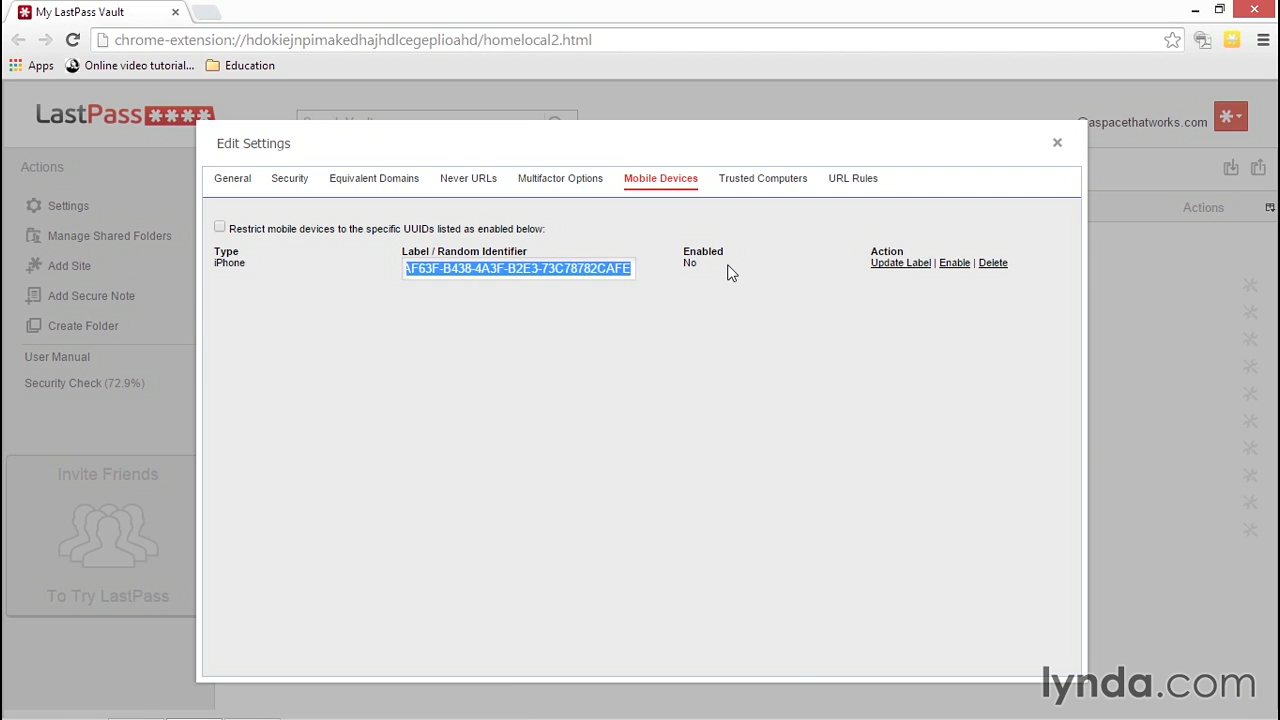
text(Suzanna iP)
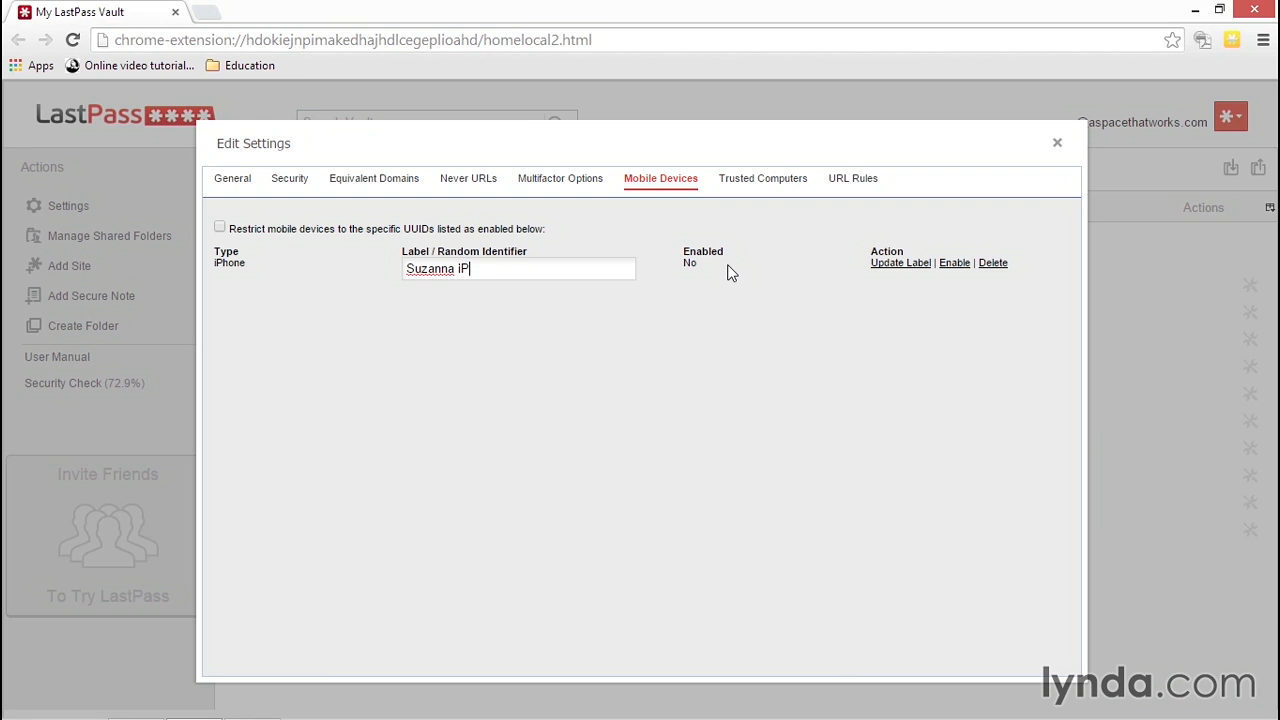
text(hone)
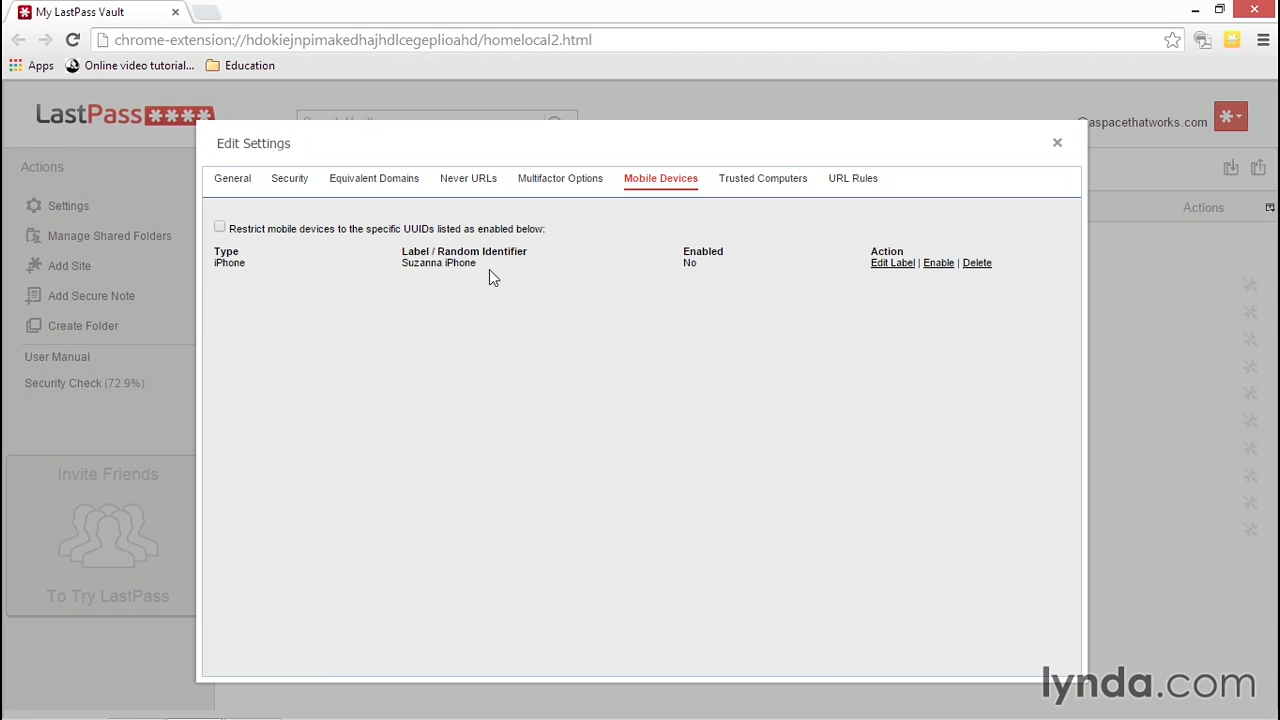
mouse_move(990, 278)
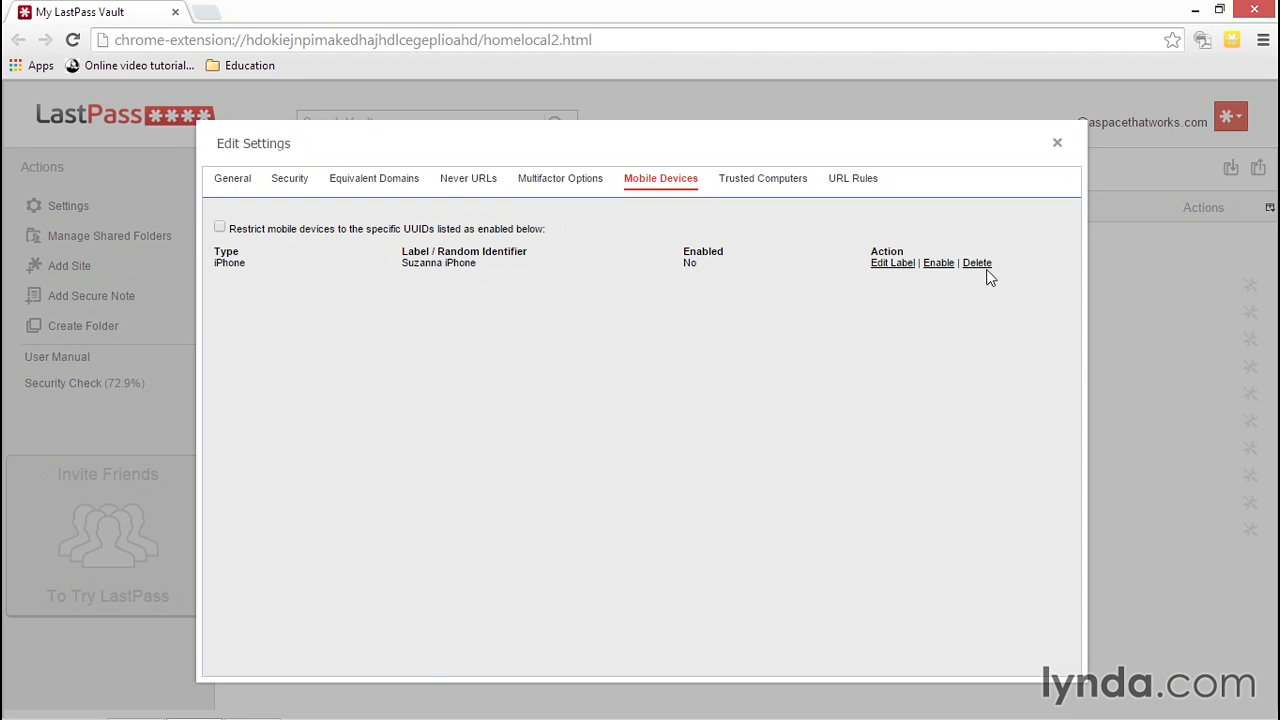
mouse_move(556, 240)
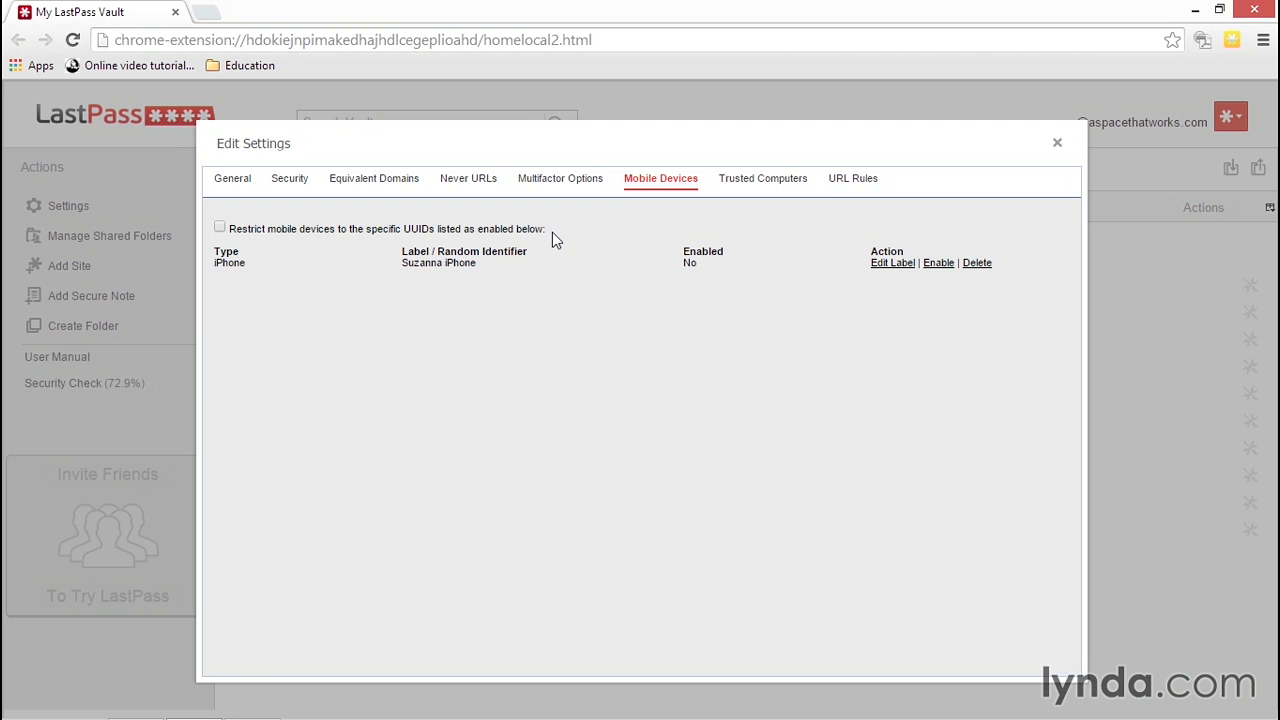
Step: Show the Trusted Computers list, landing on the Google Authenticator verification page
click(762, 178)
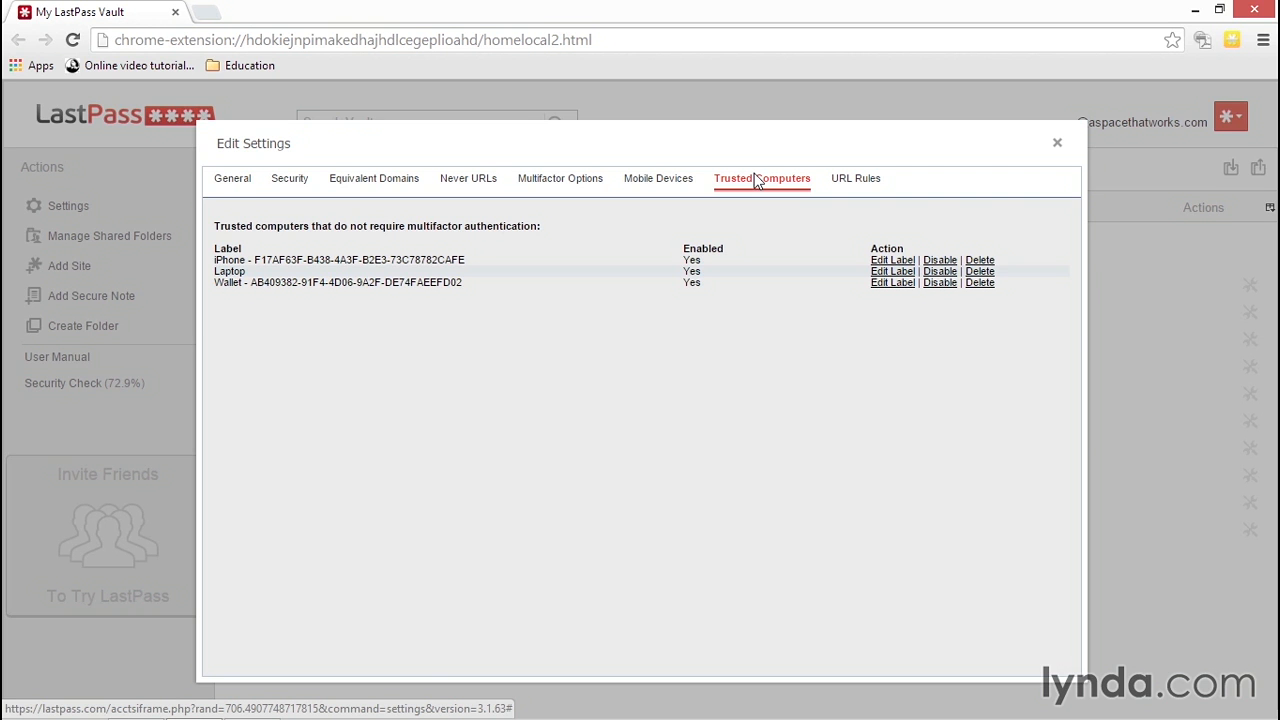
click(1056, 142)
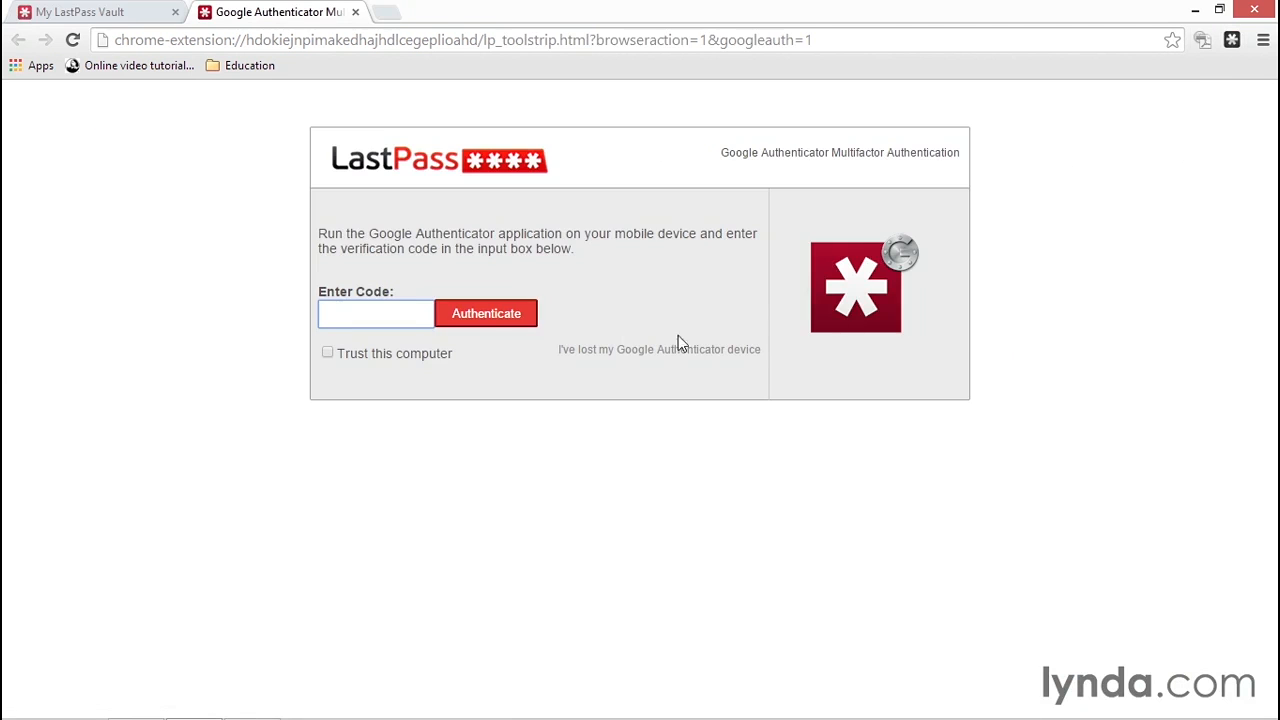
mouse_move(352, 372)
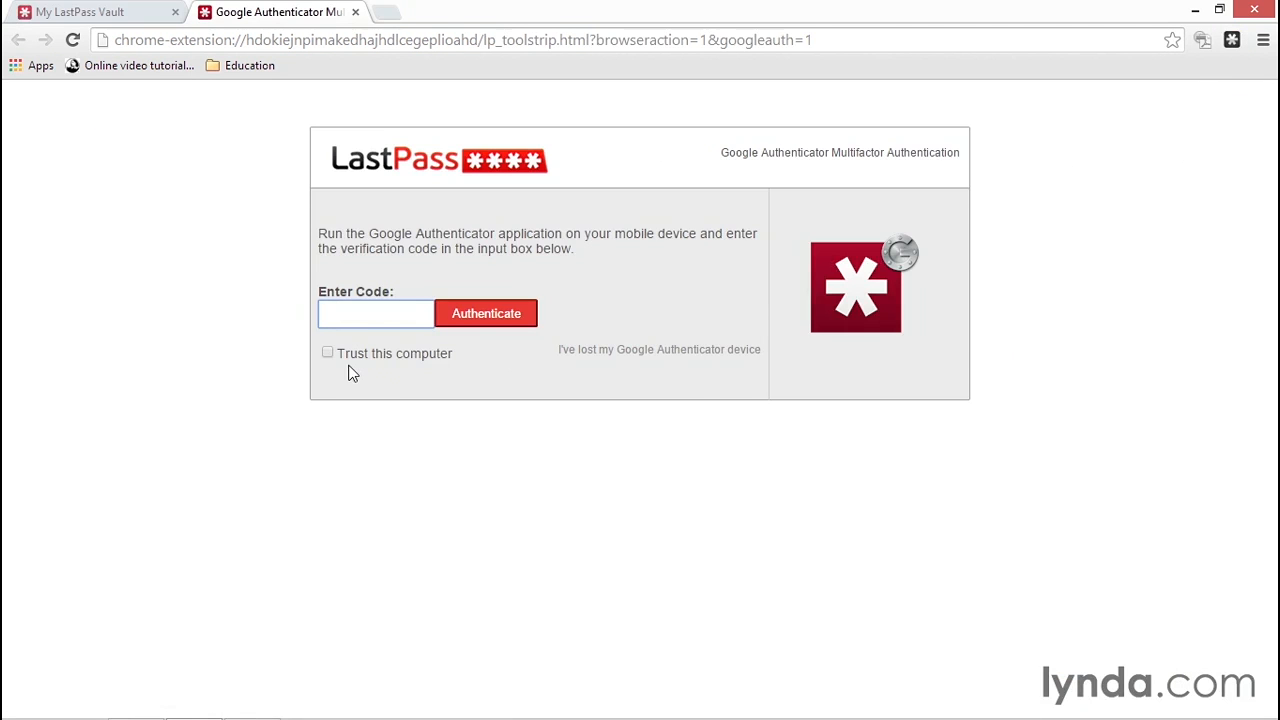
click(328, 352)
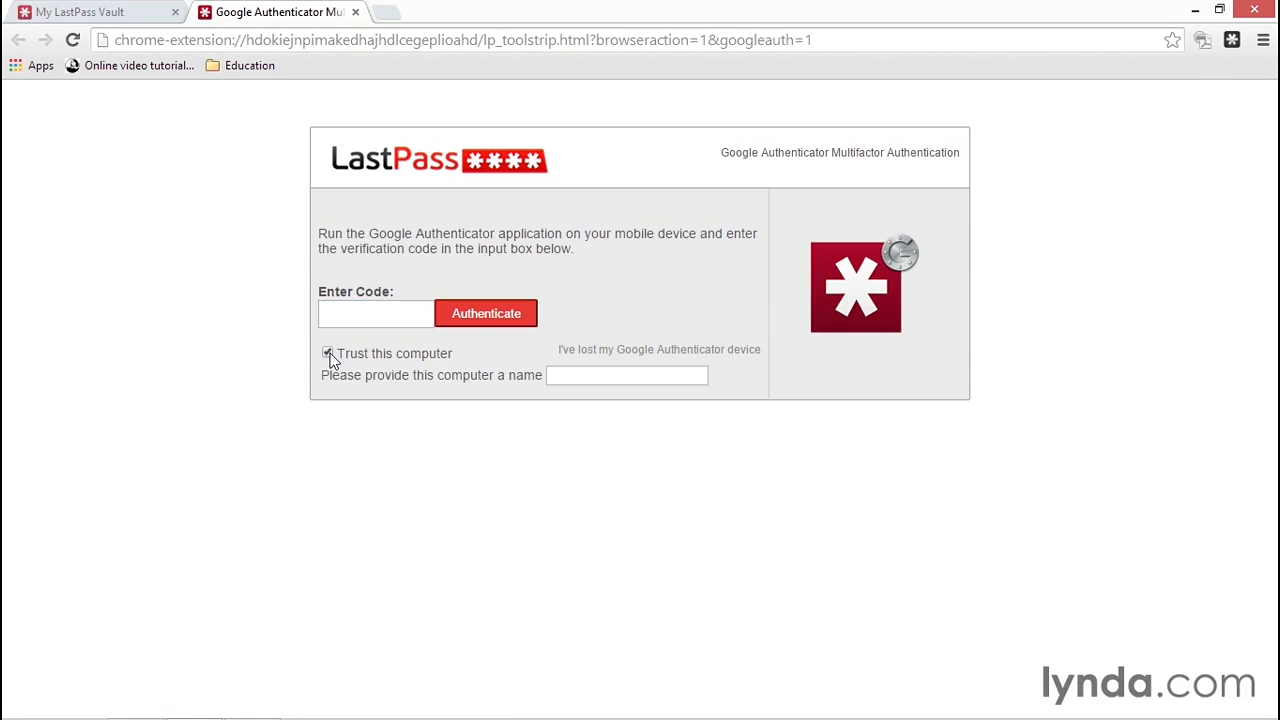
click(328, 352)
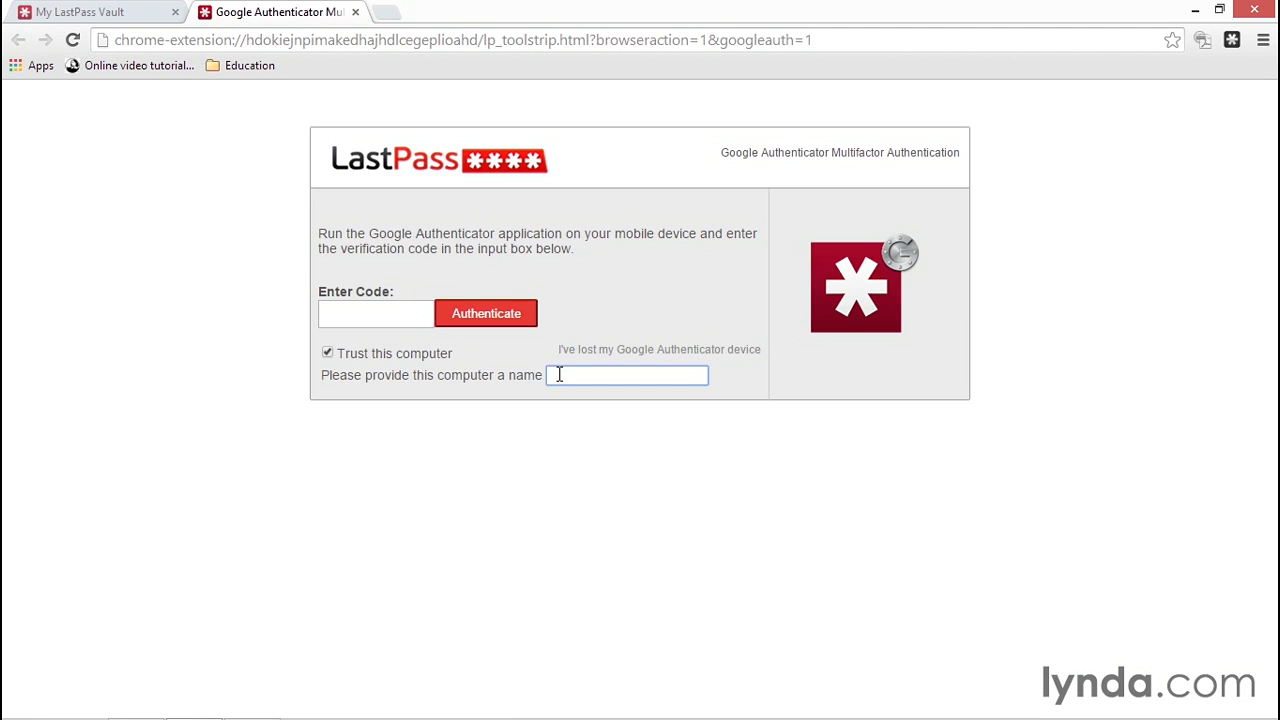
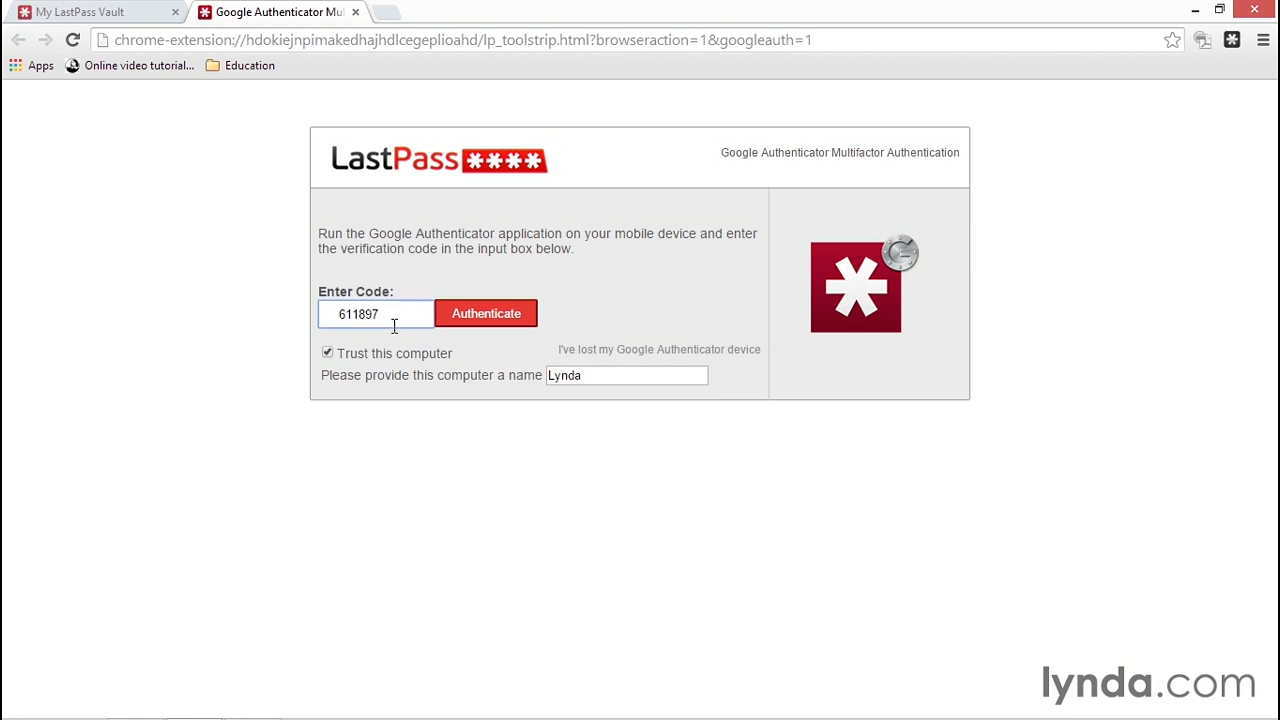
click(486, 312)
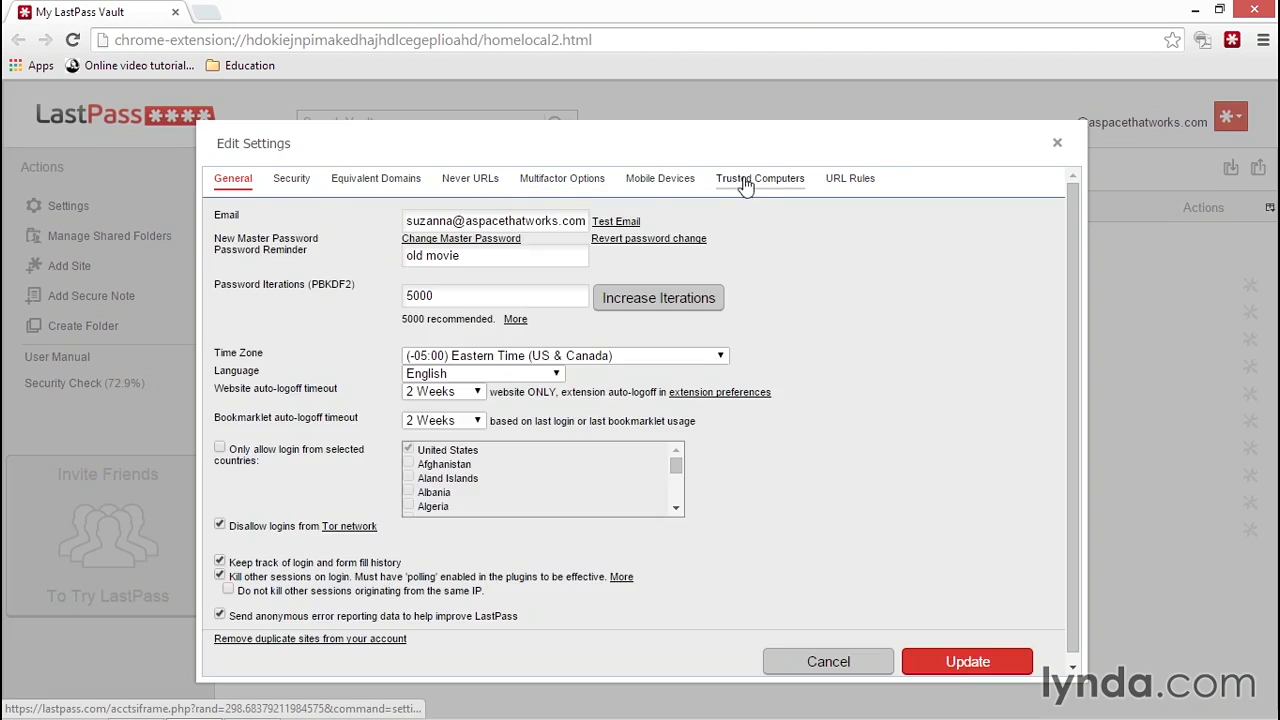
Step: Locate the Lynda entry among trusted computers and start editing its label
click(760, 178)
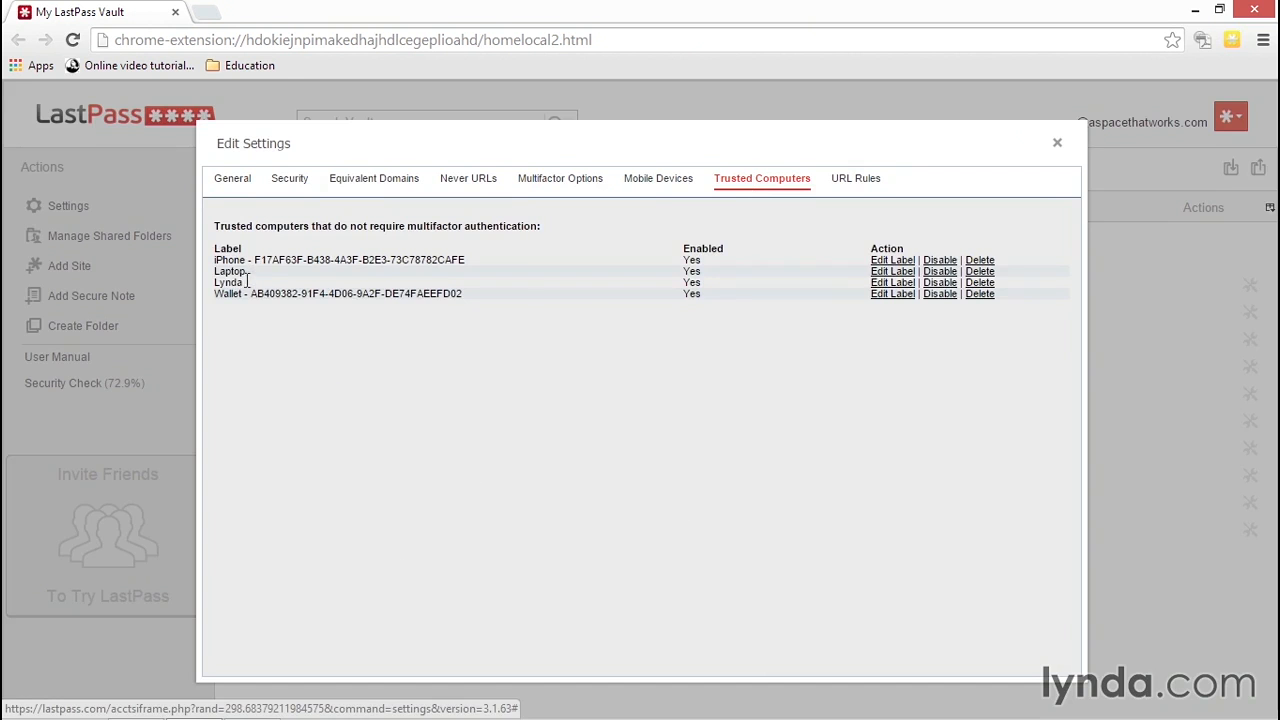
double_click(228, 282)
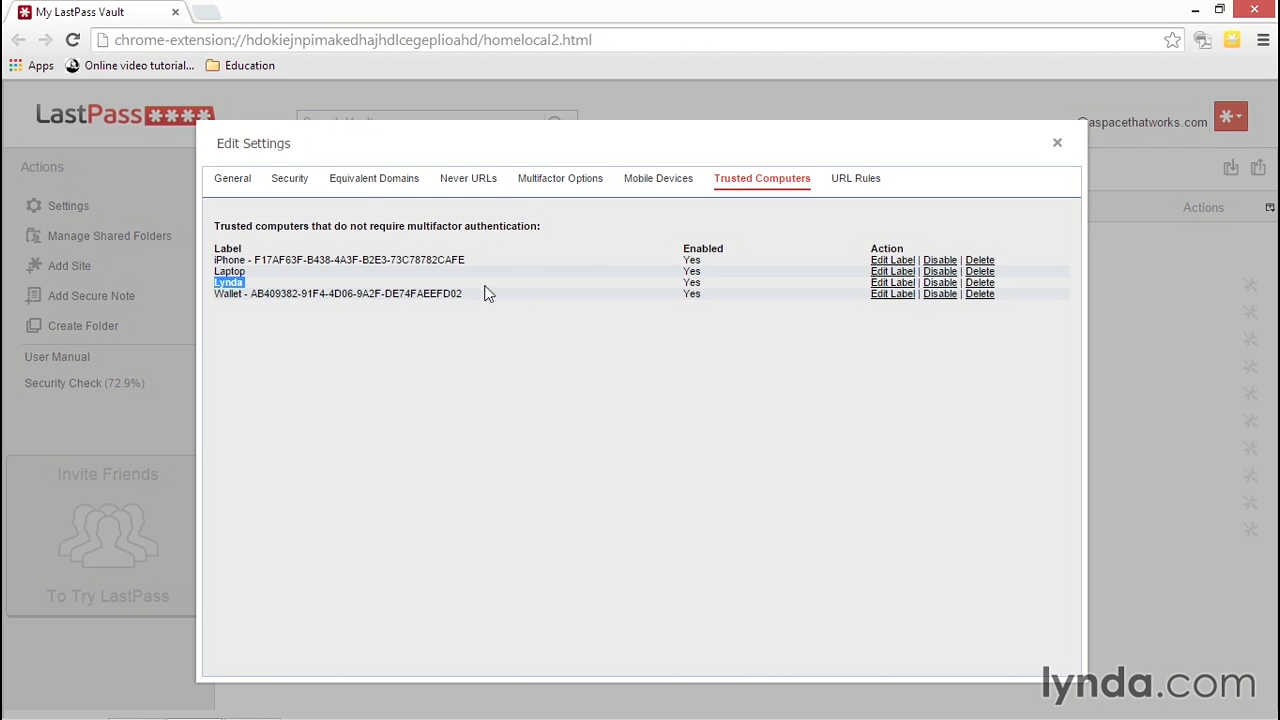
click(892, 282)
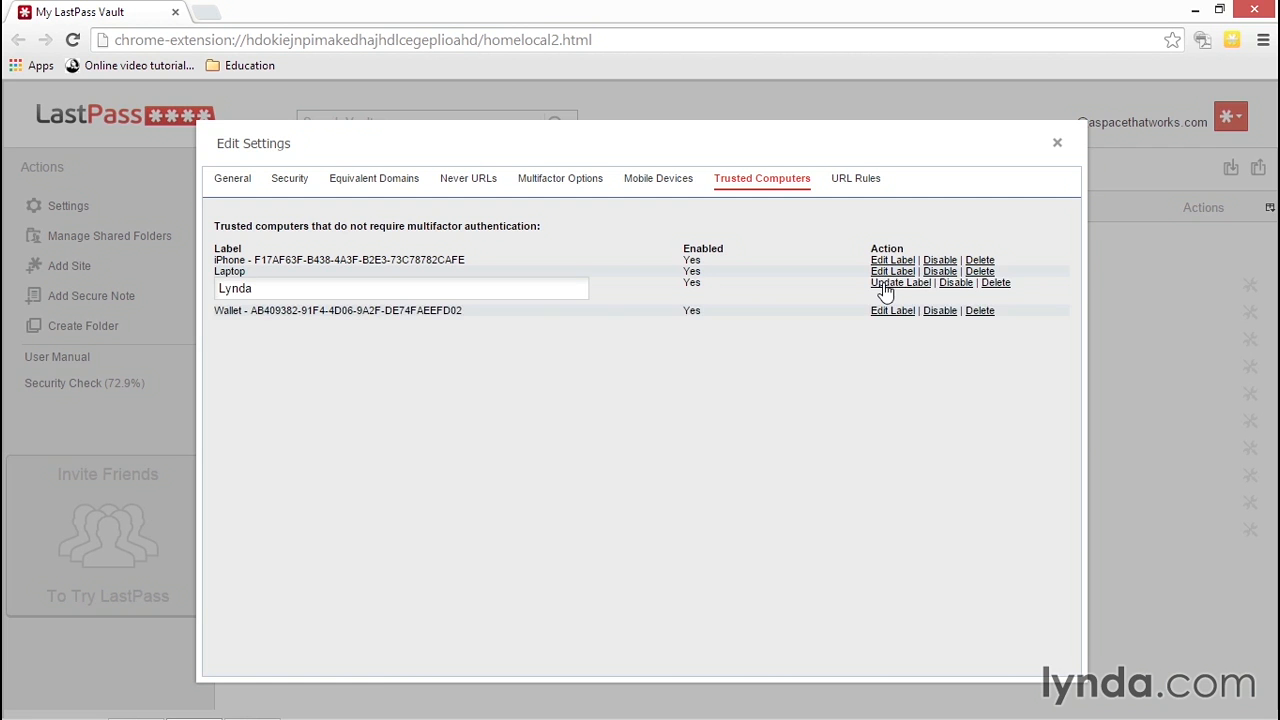
mouse_move(900, 282)
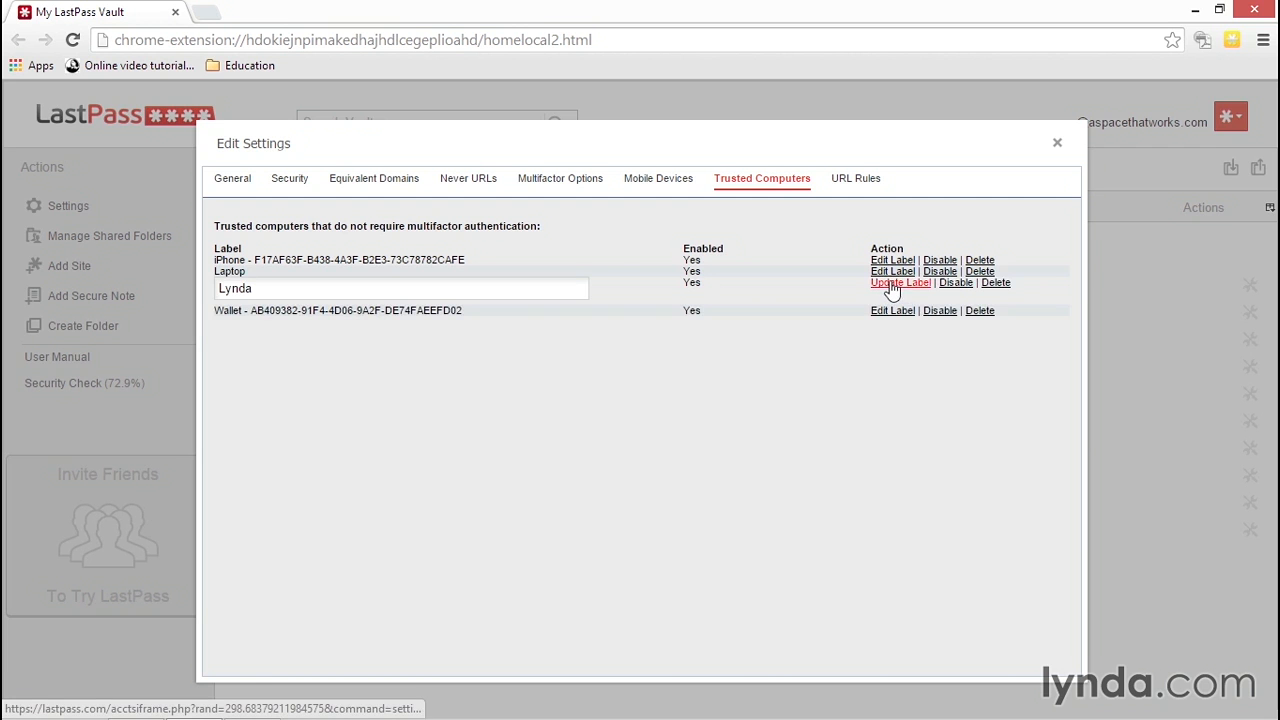
mouse_move(956, 282)
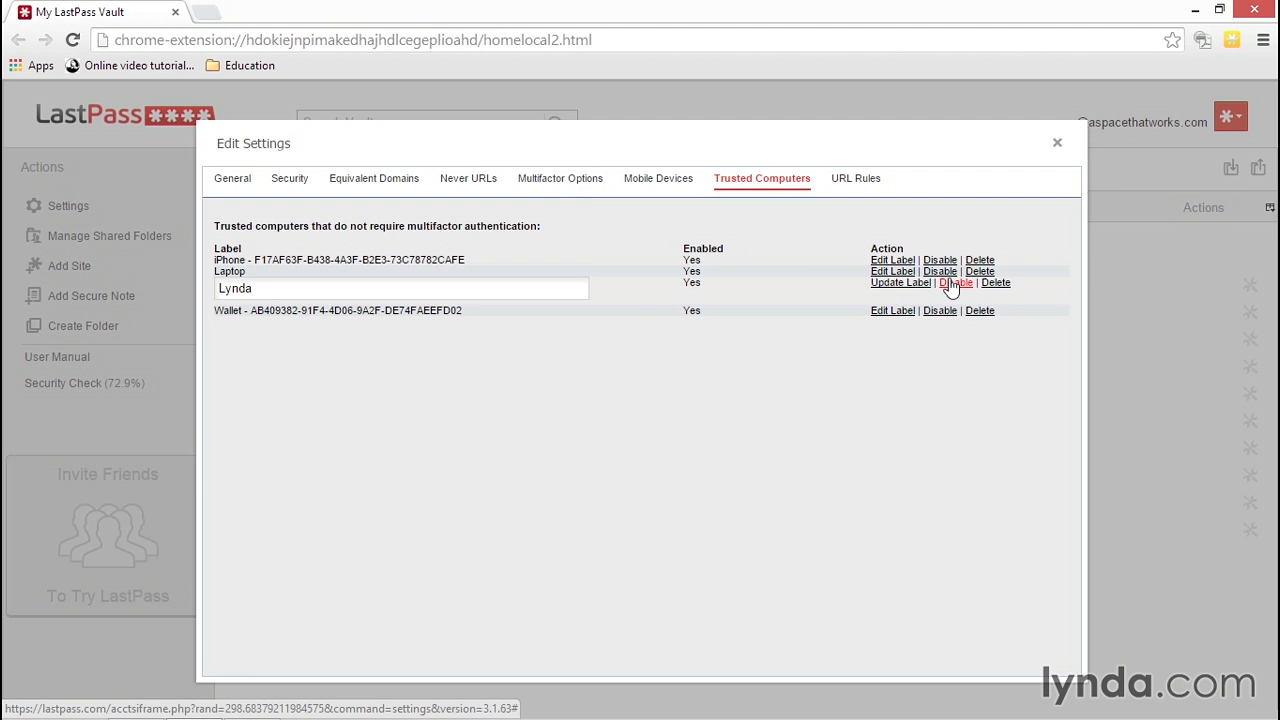
Step: Update the Lynda label, then save the multifactor settings, confirming with the master password
click(900, 282)
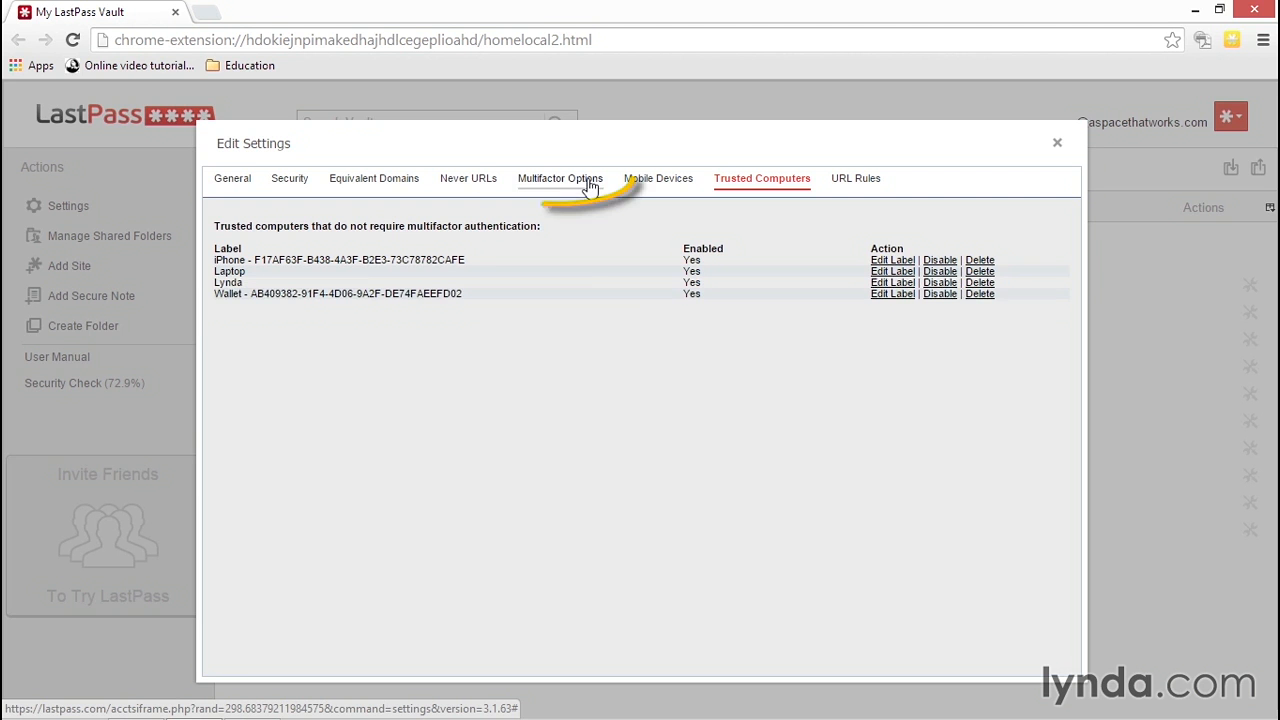
click(560, 178)
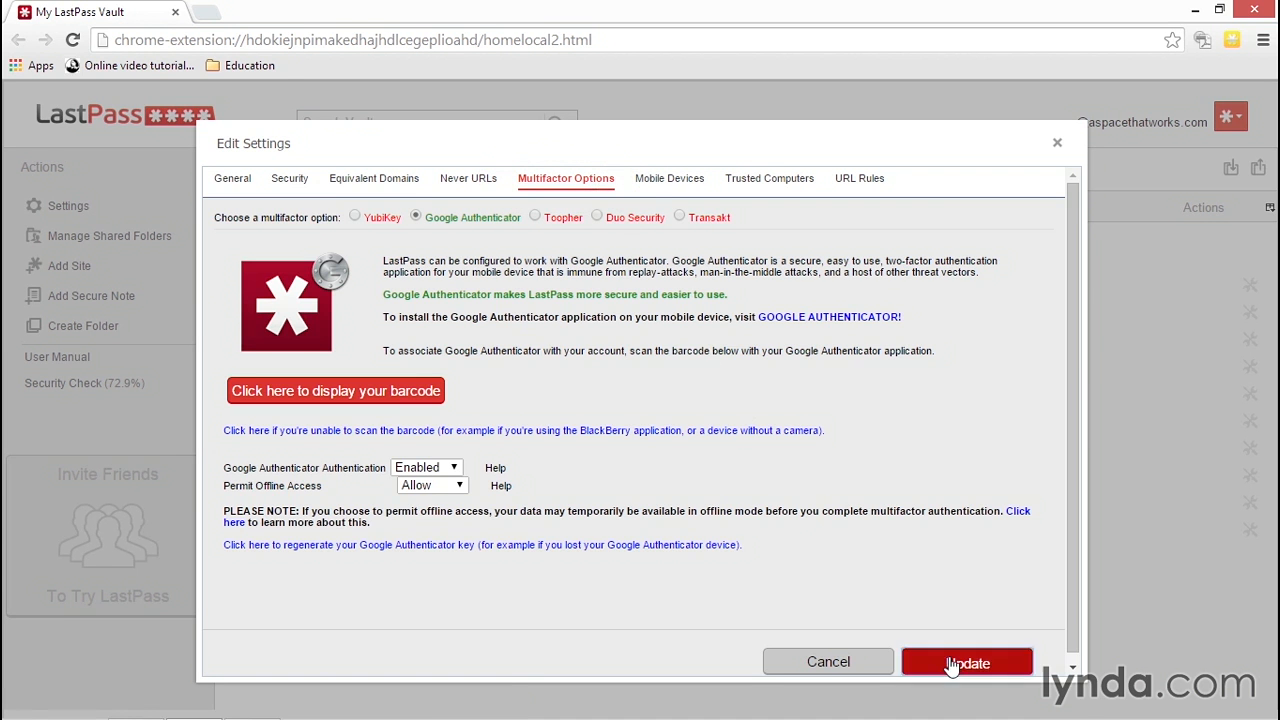
click(966, 660)
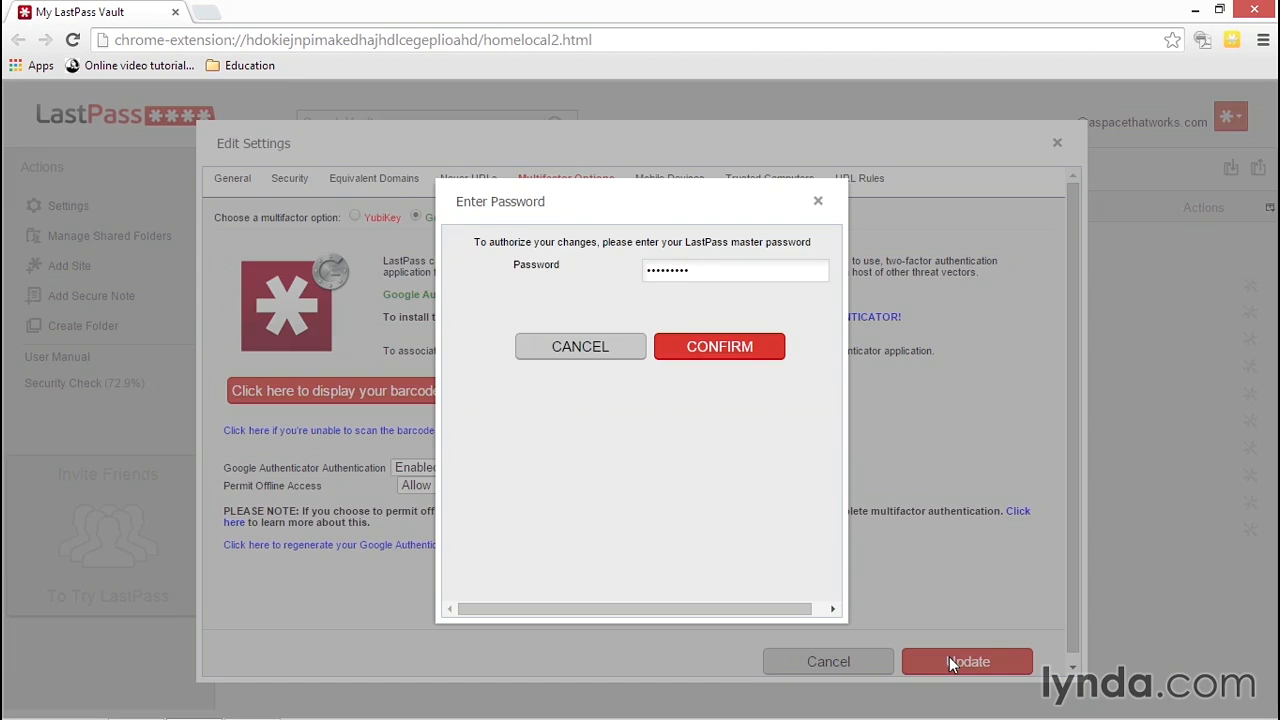
click(720, 346)
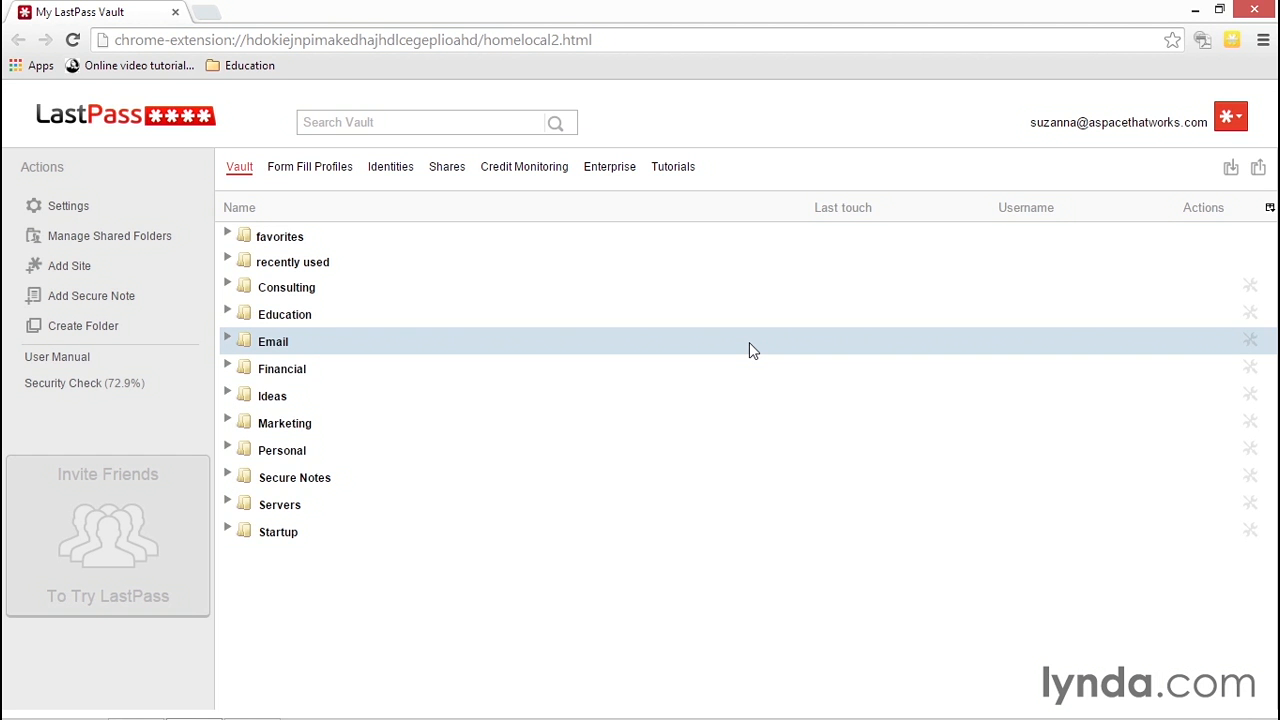